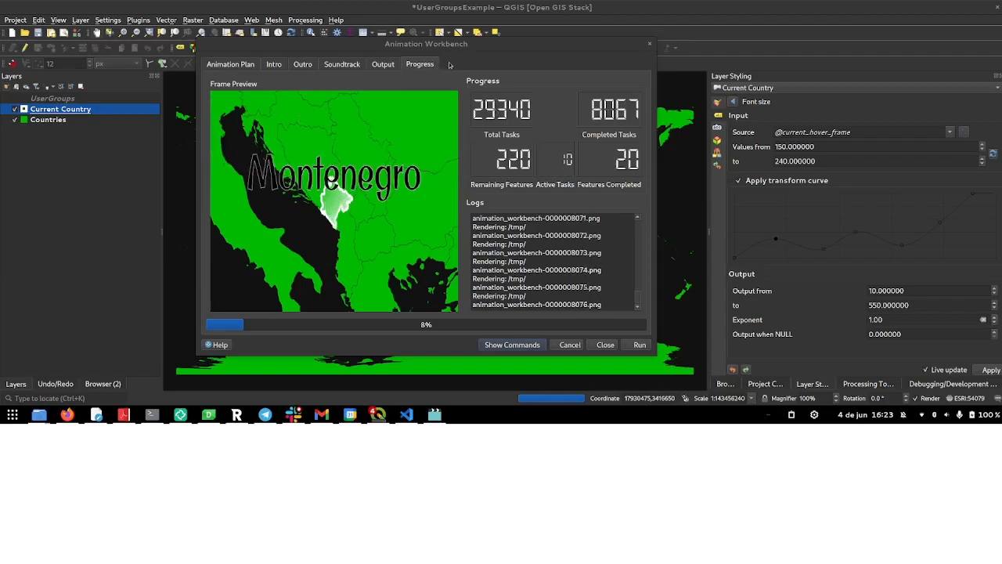
# Show the Current Country hover rule with its geometry generator and gradient fill symbol
pyautogui.moveTo(425, 44); pyautogui.dragTo(410, 45)
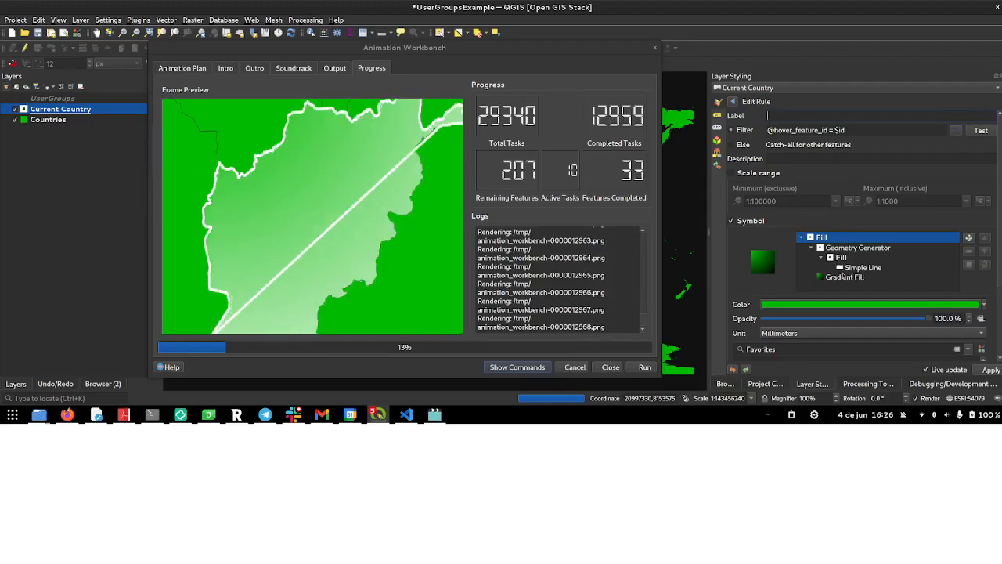
pyautogui.click(845, 277)
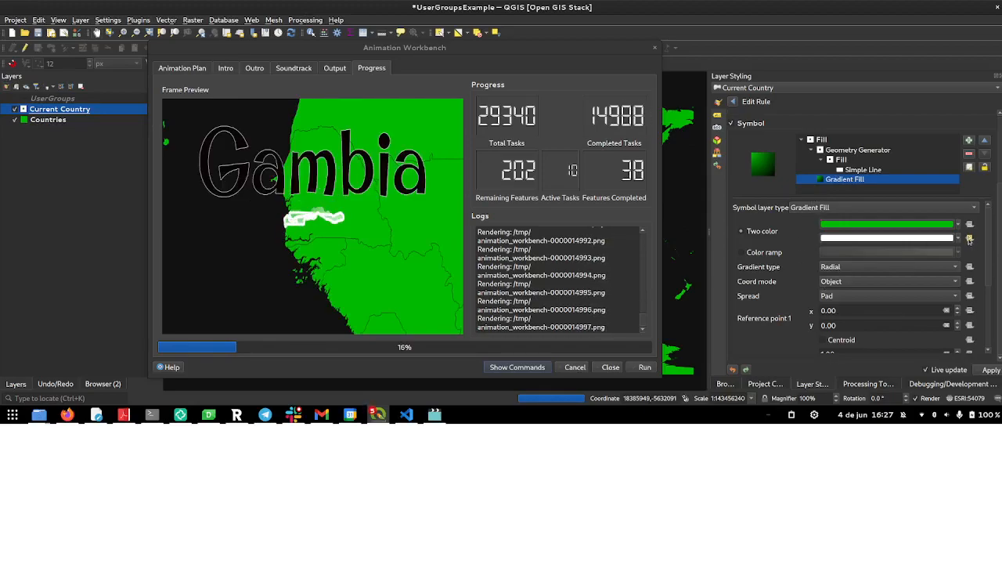
pyautogui.moveTo(969, 238)
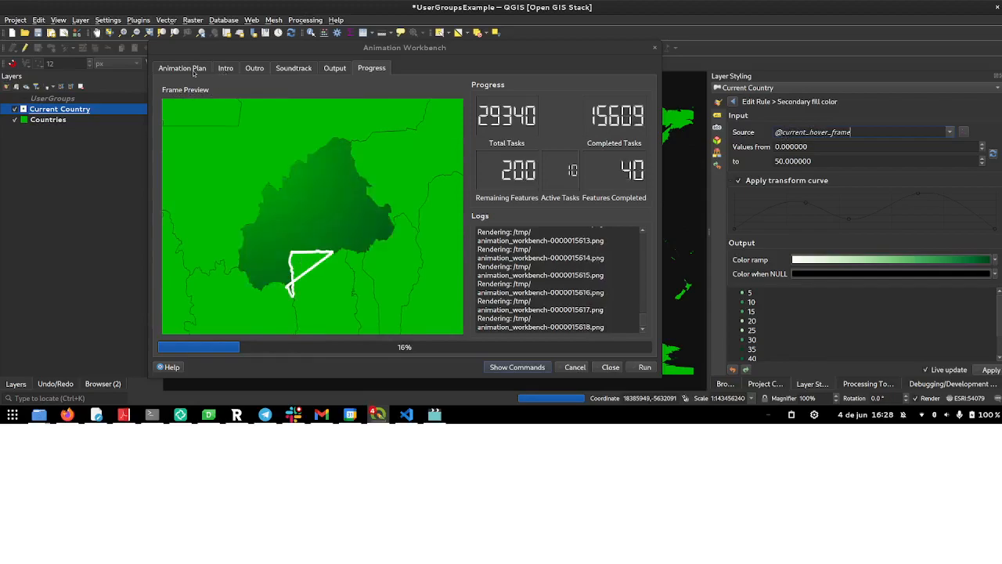
pyautogui.click(182, 68)
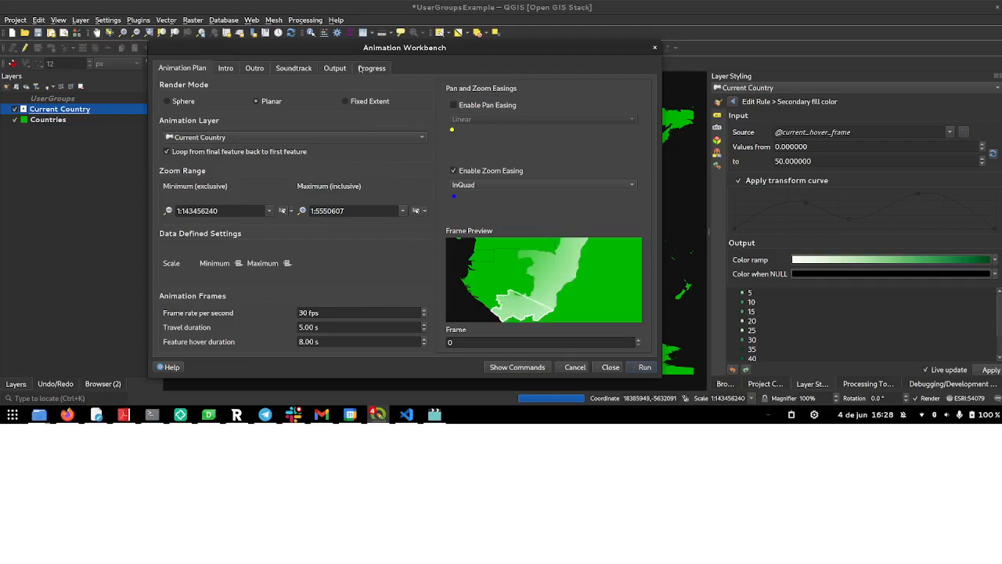
pyautogui.click(645, 366)
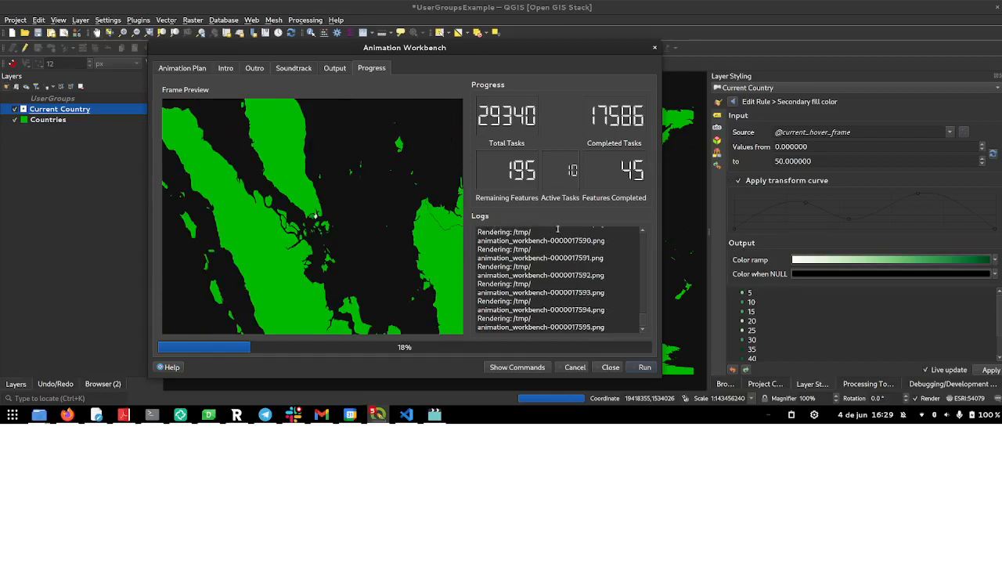
pyautogui.moveTo(825, 228)
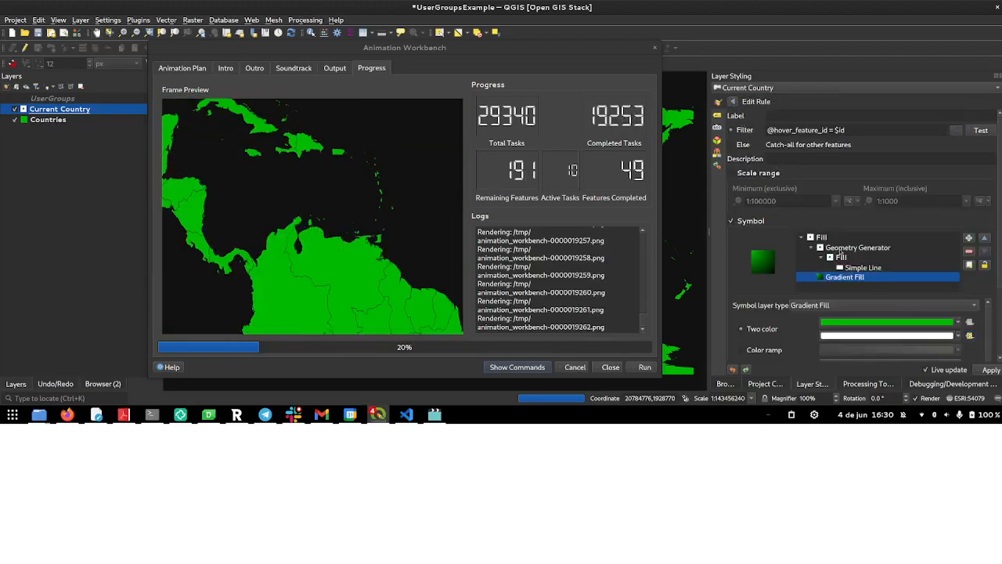
pyautogui.click(858, 247)
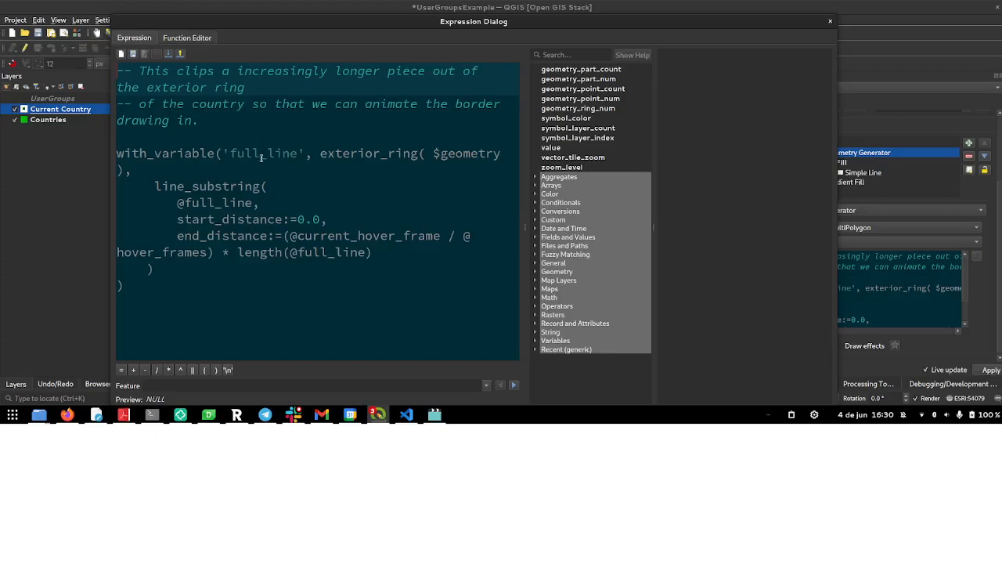
pyautogui.moveTo(404, 144)
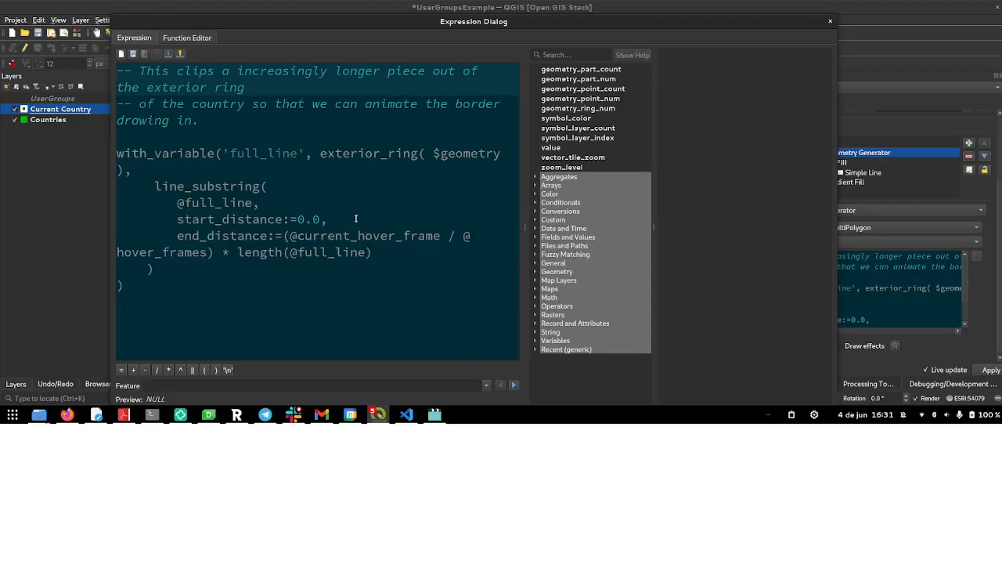
pyautogui.moveTo(315, 193)
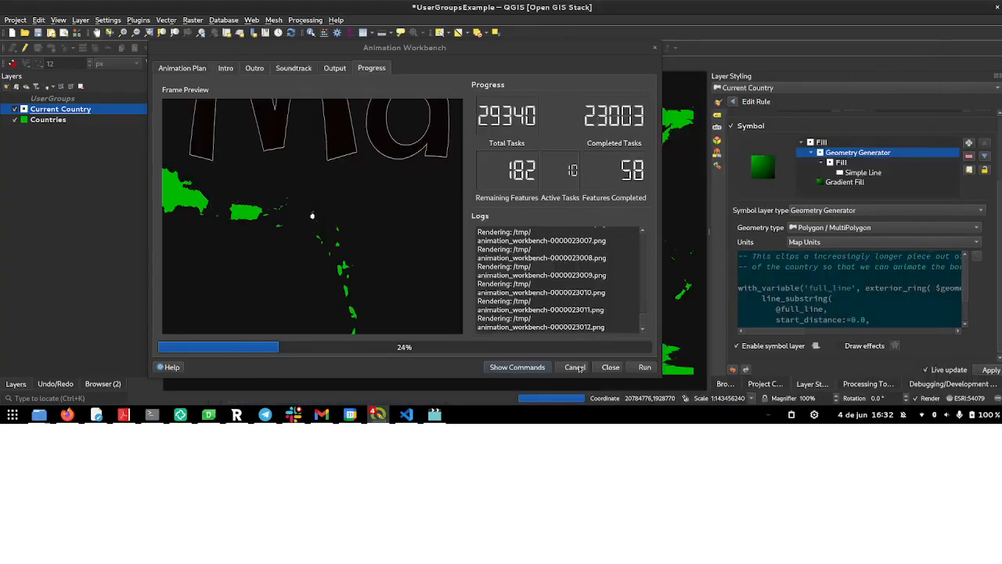
# Cancel the running render and start a fresh one, previewing Botswana's gradient fill and name
pyautogui.click(182, 67)
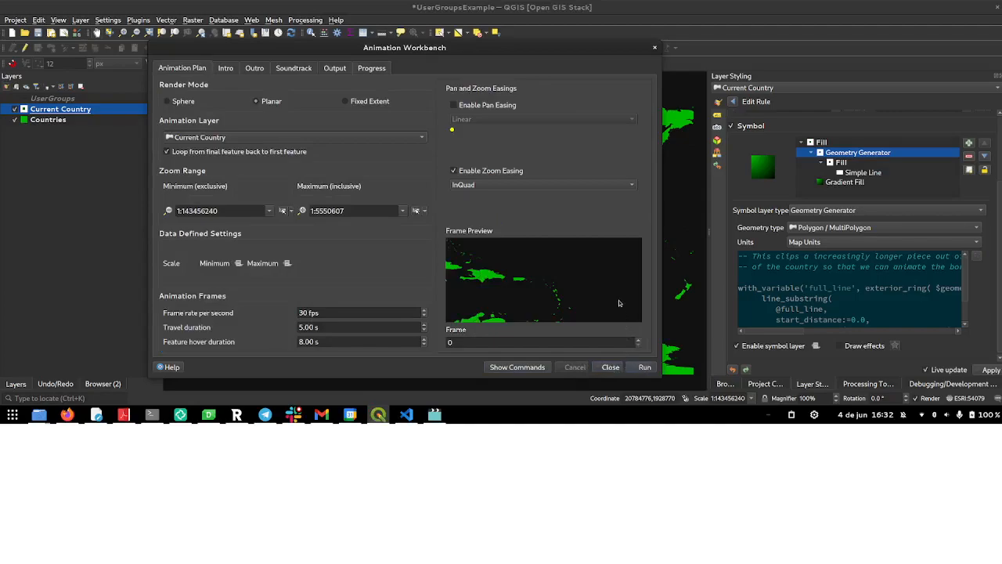
pyautogui.moveTo(638, 259)
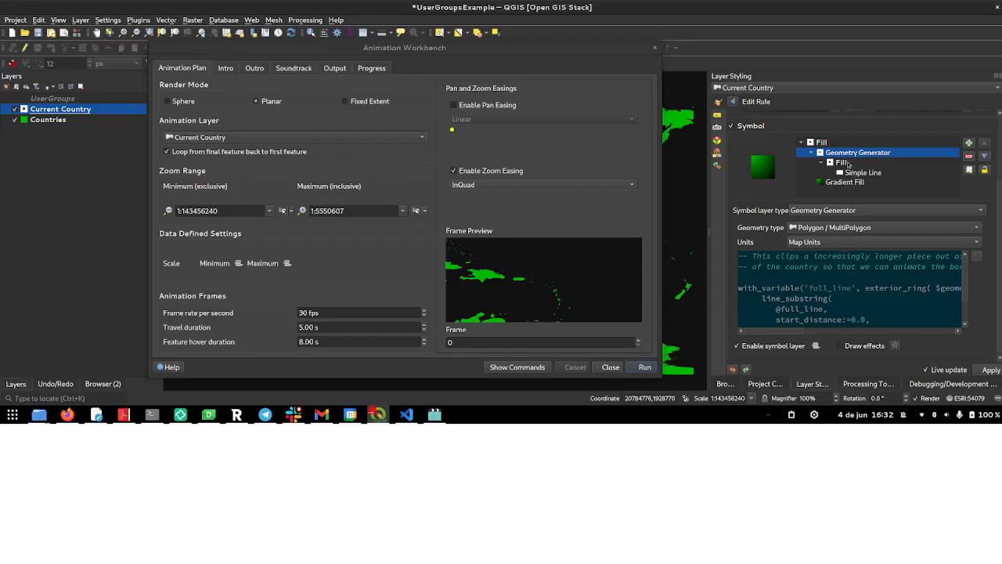
pyautogui.click(645, 366)
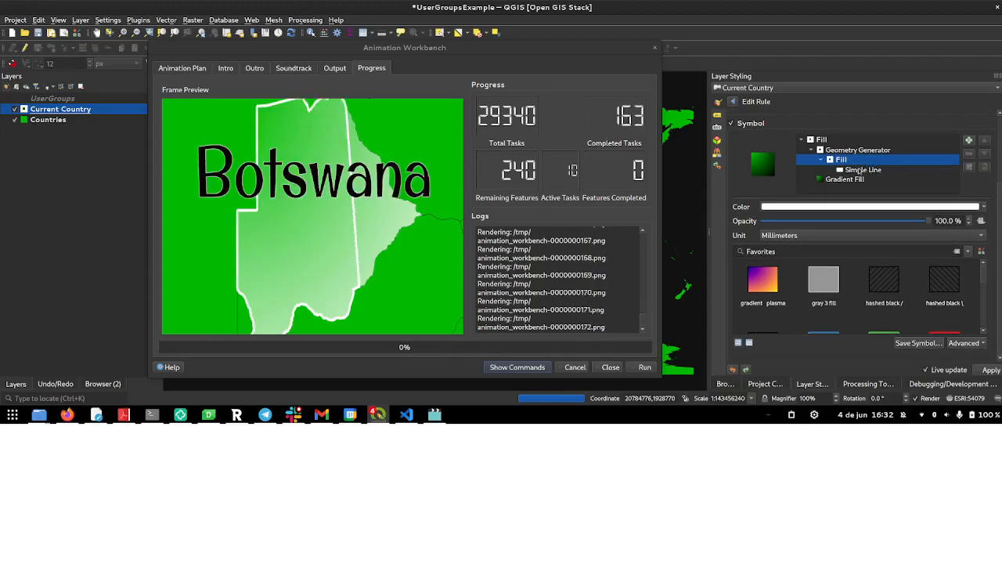
pyautogui.click(863, 169)
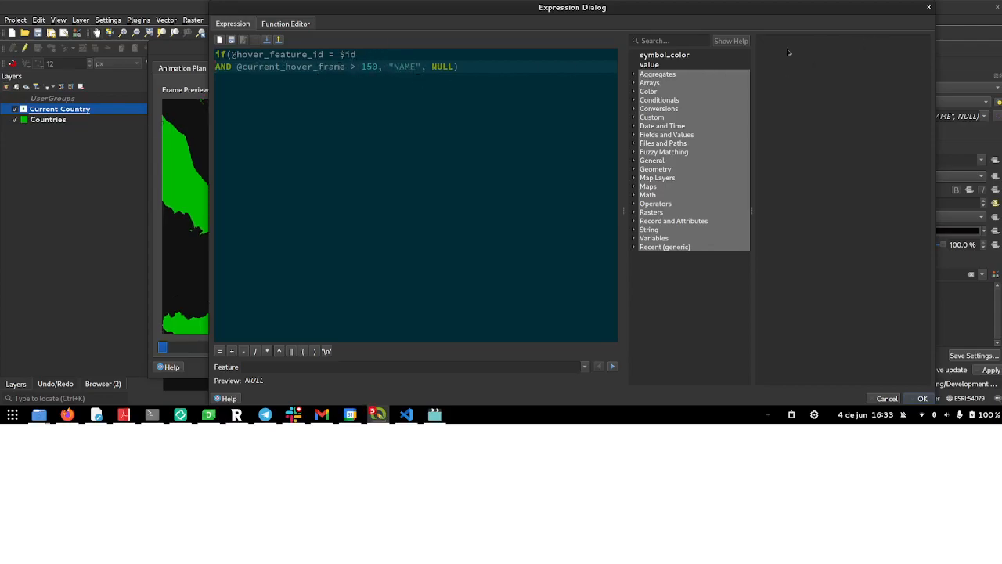
pyautogui.moveTo(623, 47)
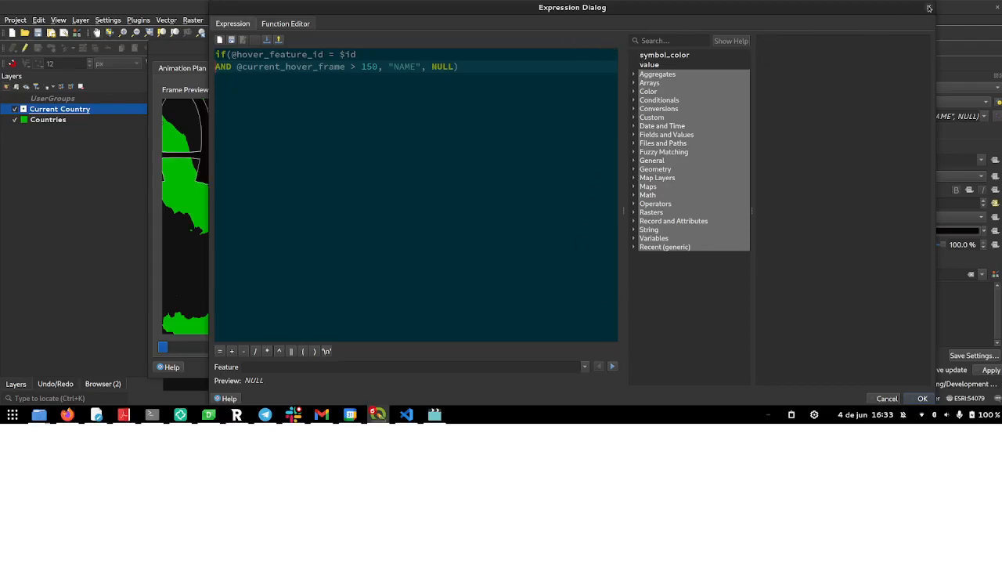
pyautogui.click(922, 399)
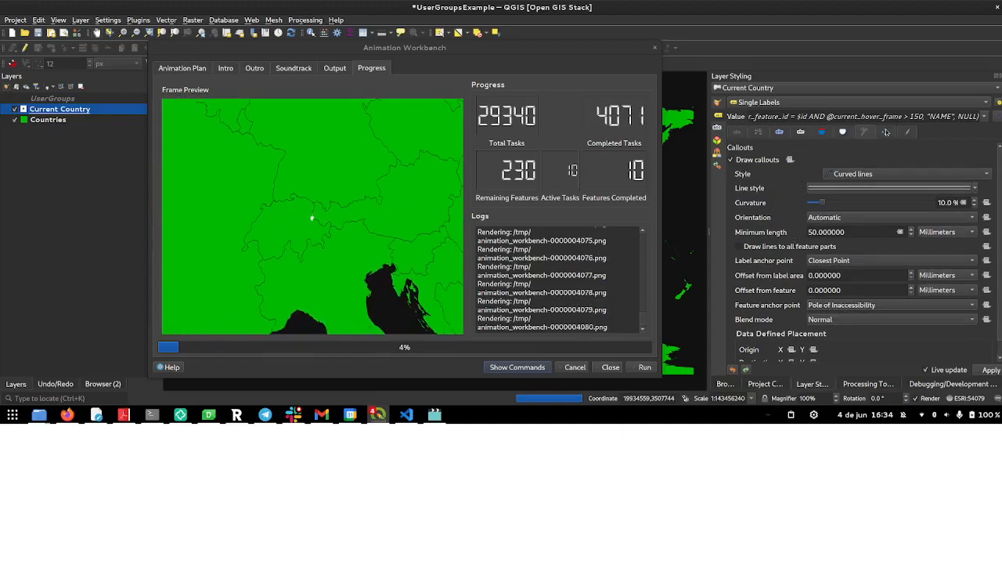
# Show the label Rendering options while large country-name labels render over the map
pyautogui.click(886, 132)
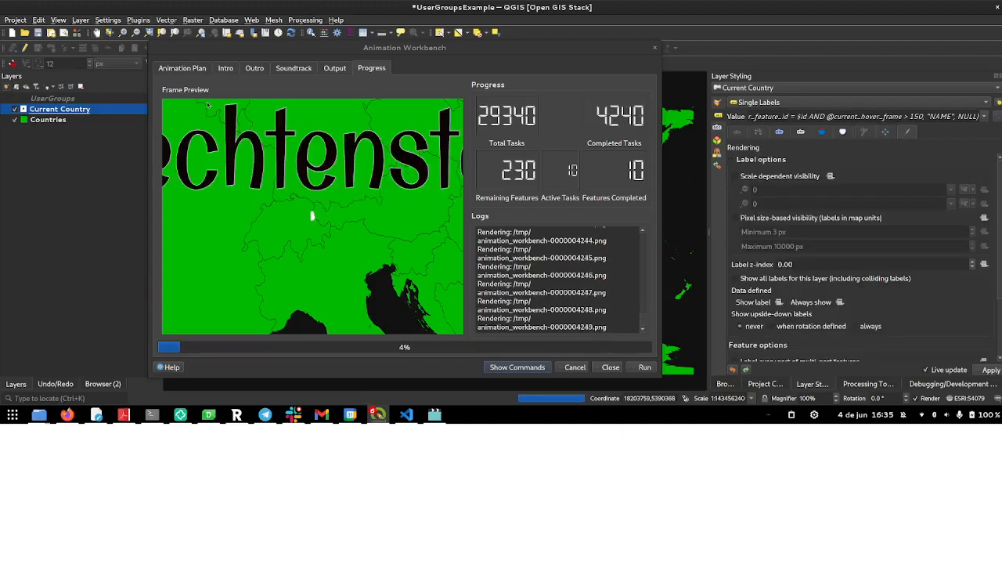
pyautogui.click(182, 69)
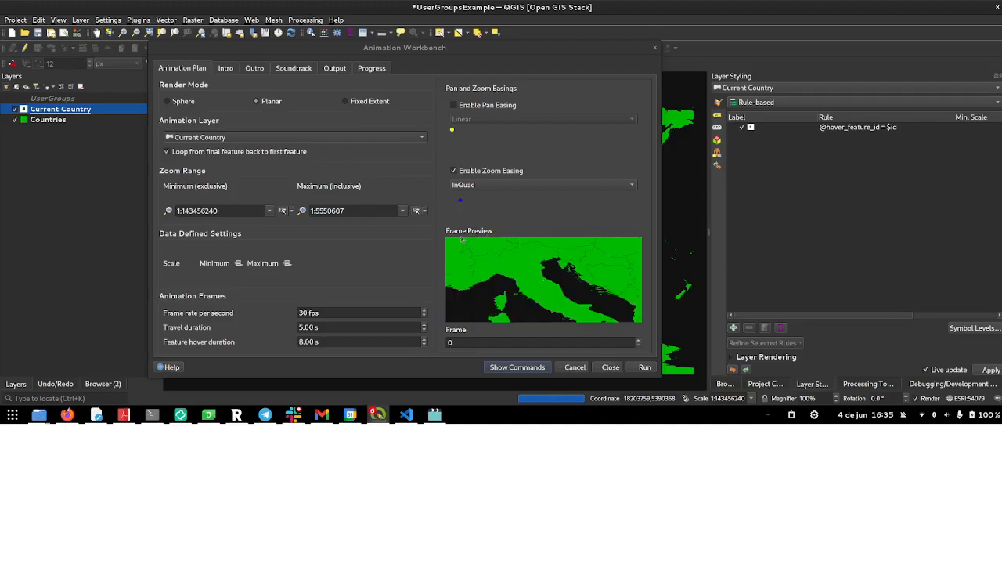
pyautogui.moveTo(358, 204)
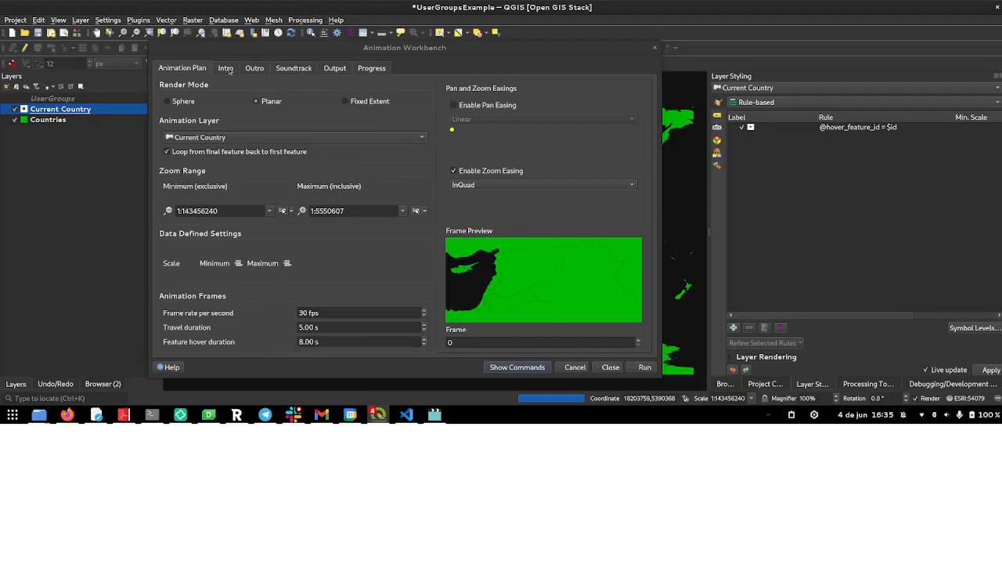
# Review the Kartoza intro and outro images and the two-file MP3 soundtrack list
pyautogui.click(225, 67)
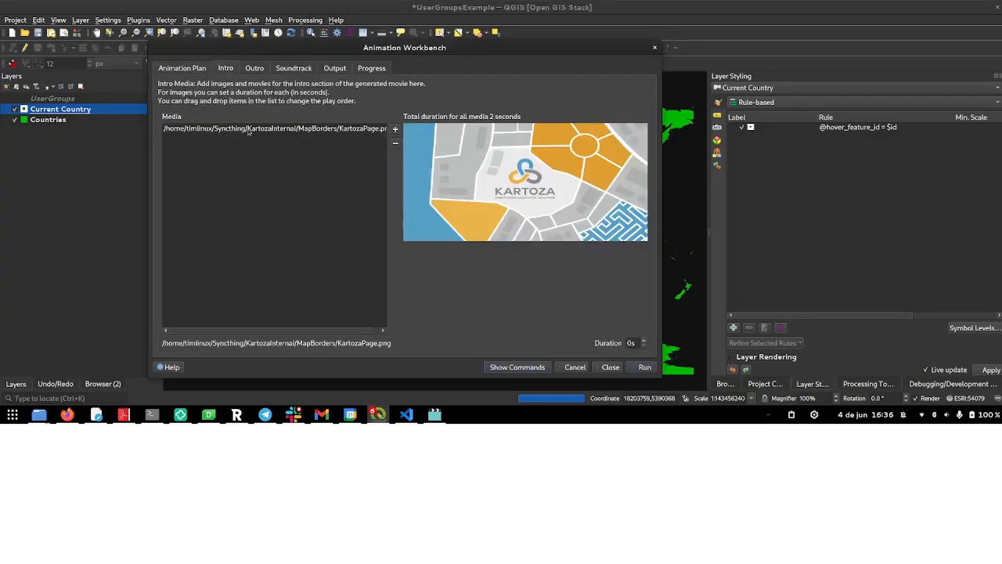
pyautogui.click(253, 69)
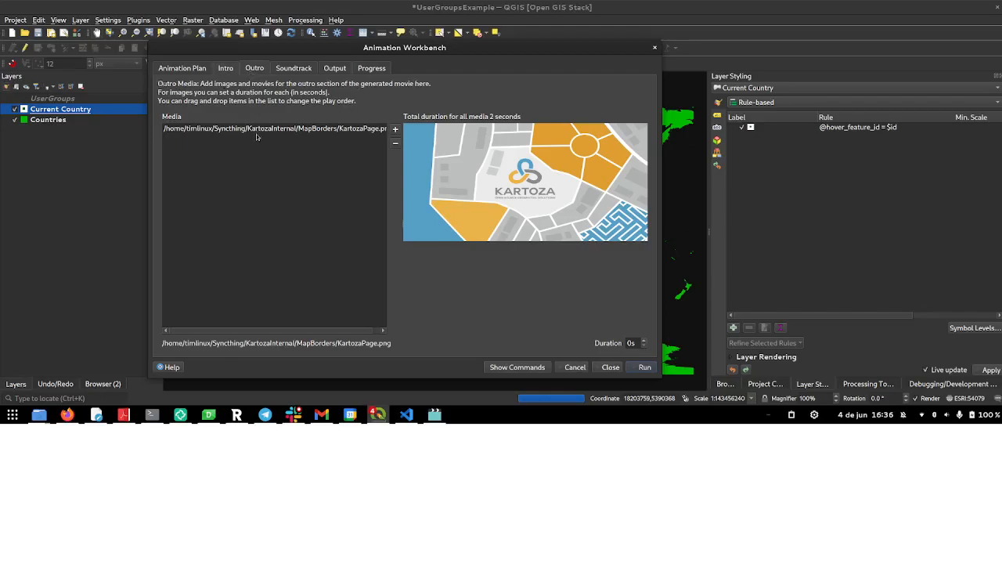
pyautogui.click(293, 69)
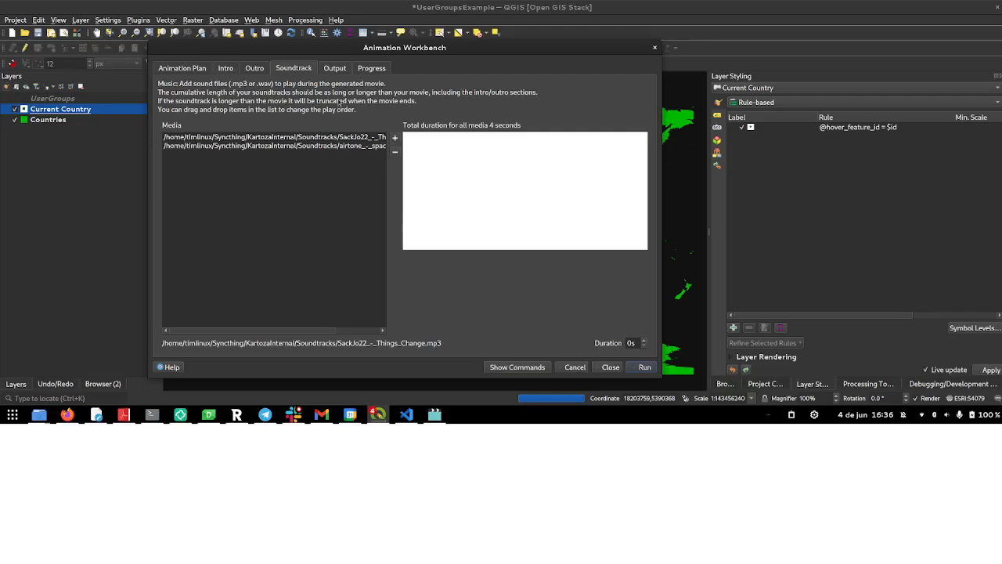
# Review the 720p MP4 output settings and return to the render progress near 6%
pyautogui.click(335, 68)
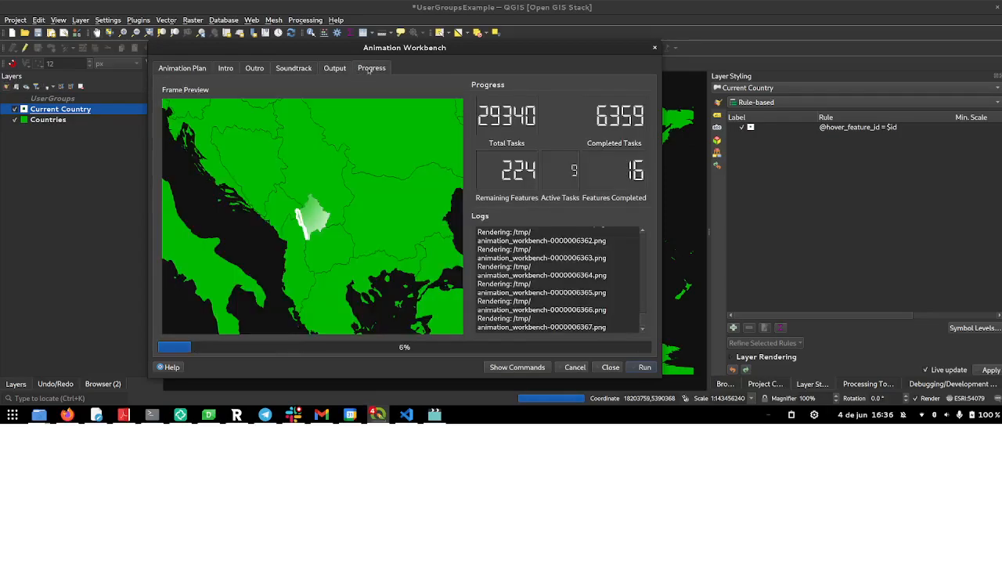
pyautogui.click(335, 69)
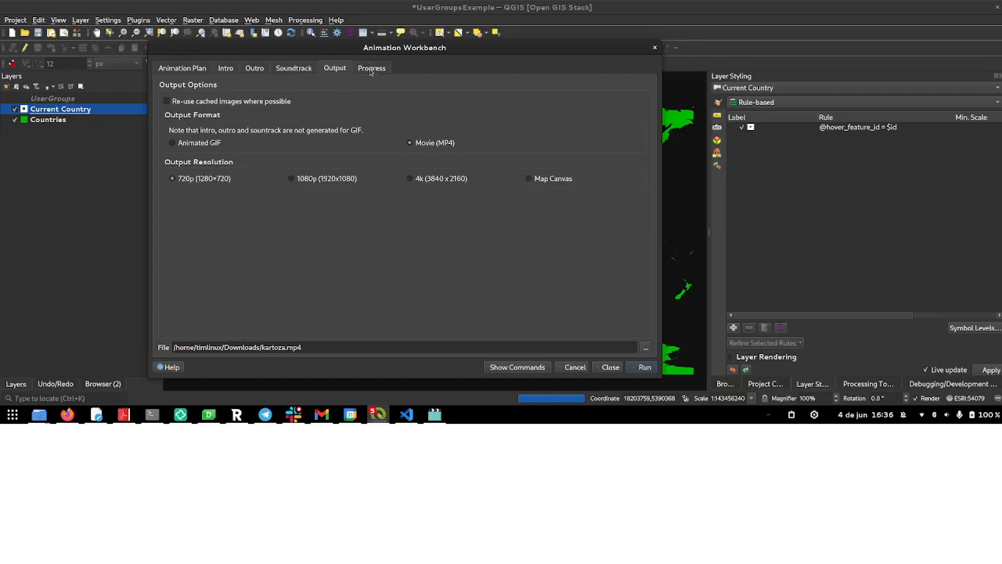
pyautogui.click(645, 367)
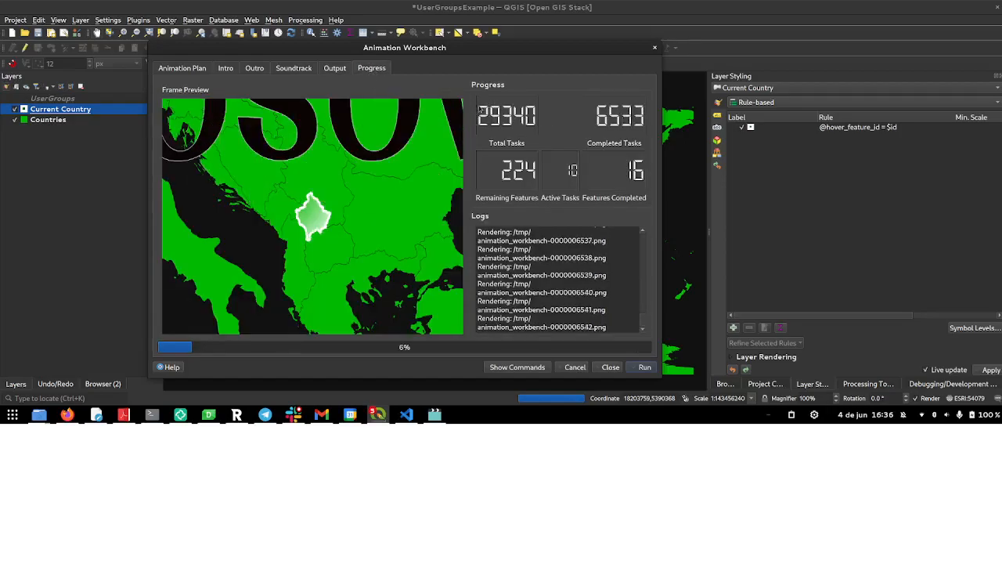